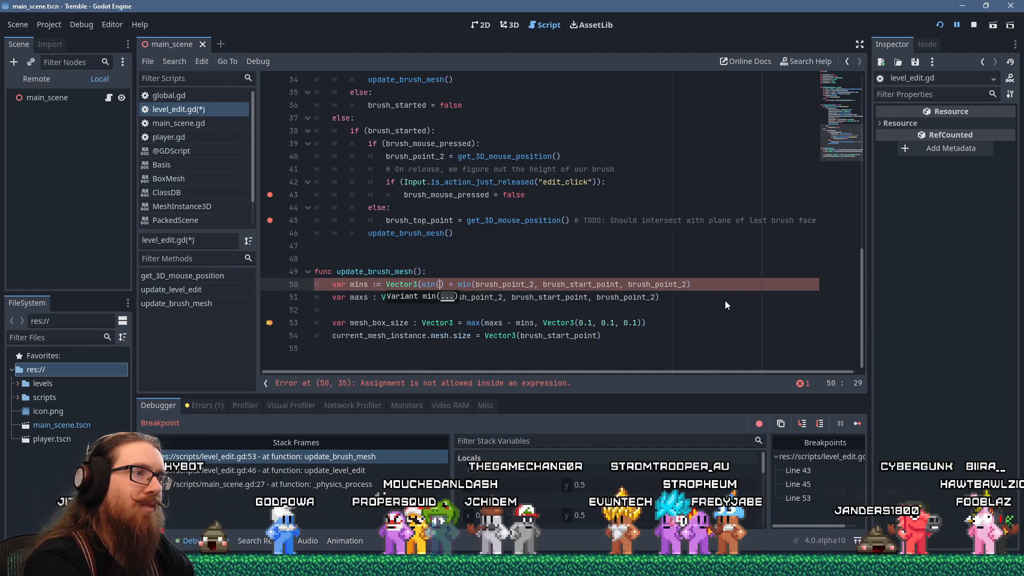
Step: Rewrite mins and maxs as Vector3 per-axis min()/max() over brush_point_2, brush_start_point and brush_top_point
text(brush_point)
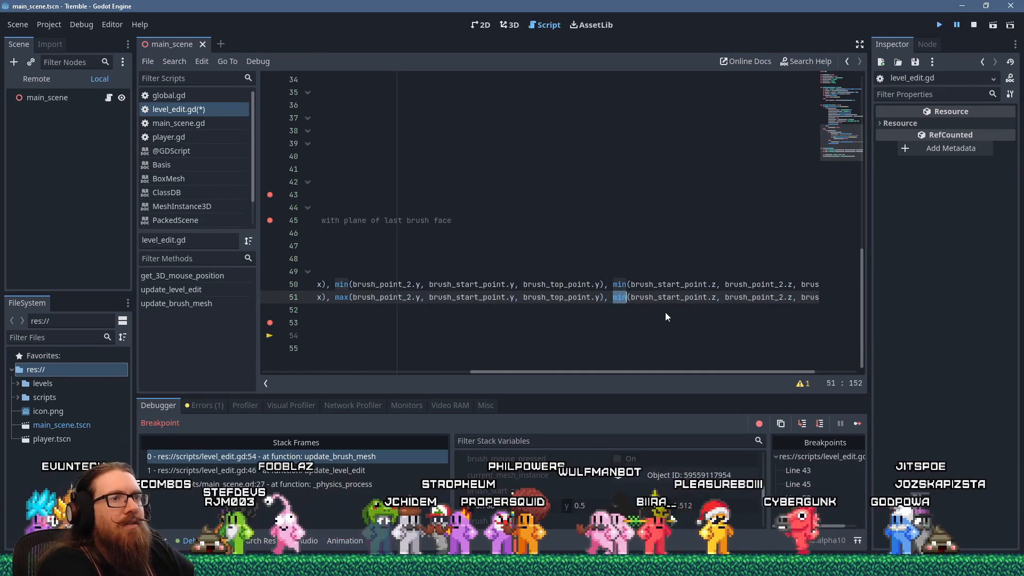
click(858, 424)
text(current_mesh_instance.)
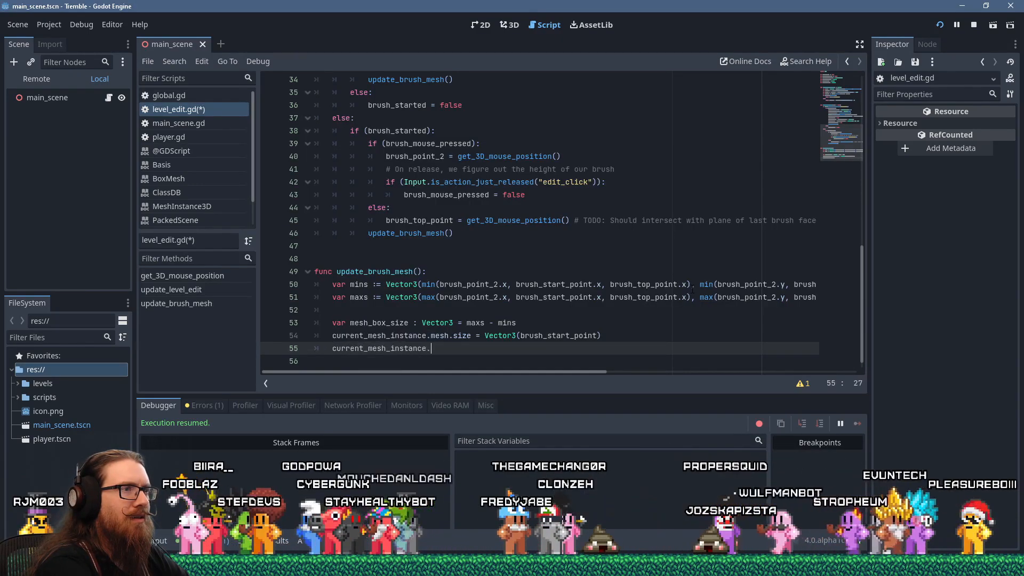
Step: Assign a new BoxMesh to current_mesh_instance.mesh and set global_transform.origin to brush_start_point + mesh_box_size * 0.5
text(global_transform.origin = brush_start_point + mesh-)
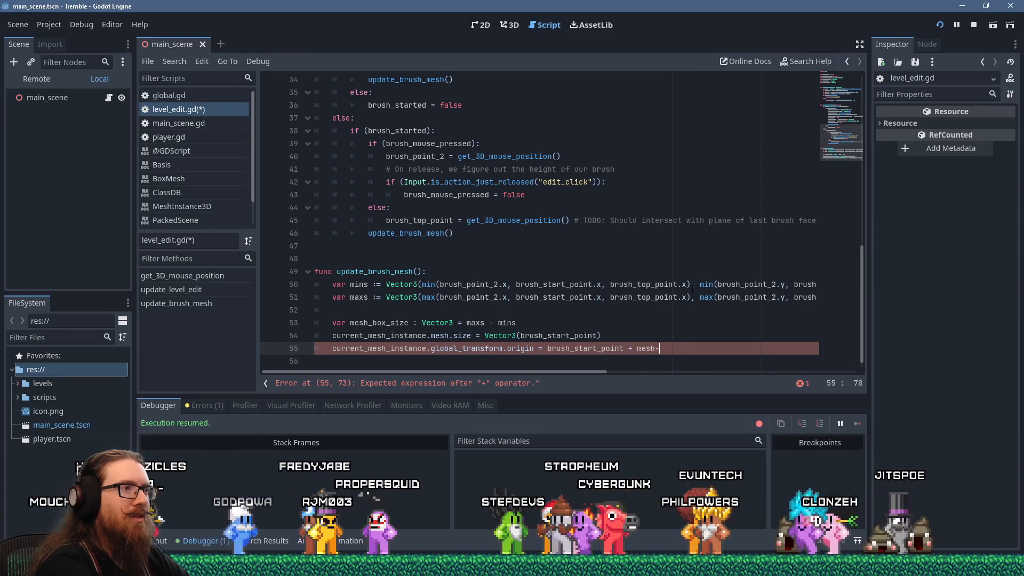
text(mesh_box_size * 0.5)
text(current_box_mesh = BoxMesh.new())
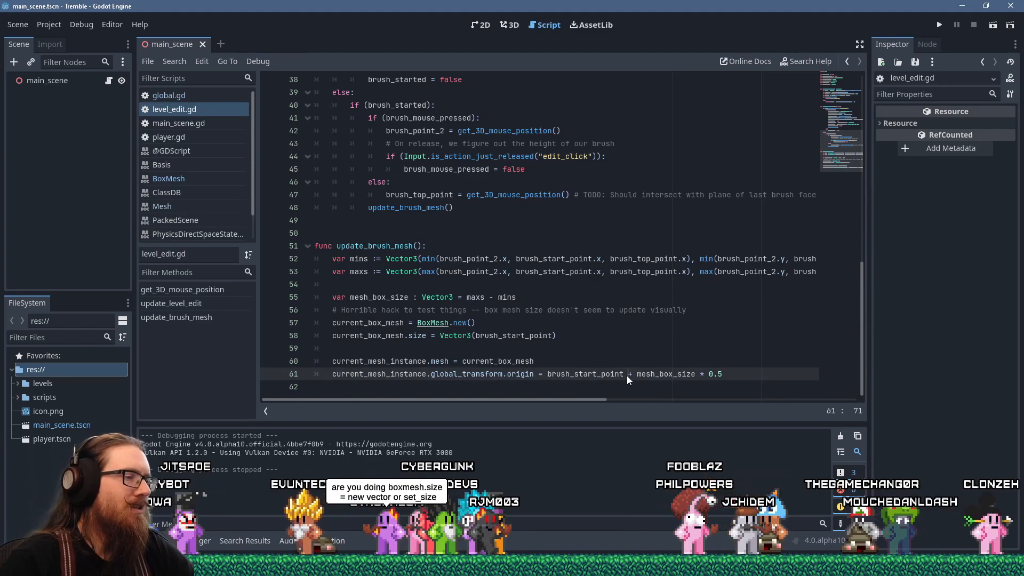
click(939, 24)
text(#)
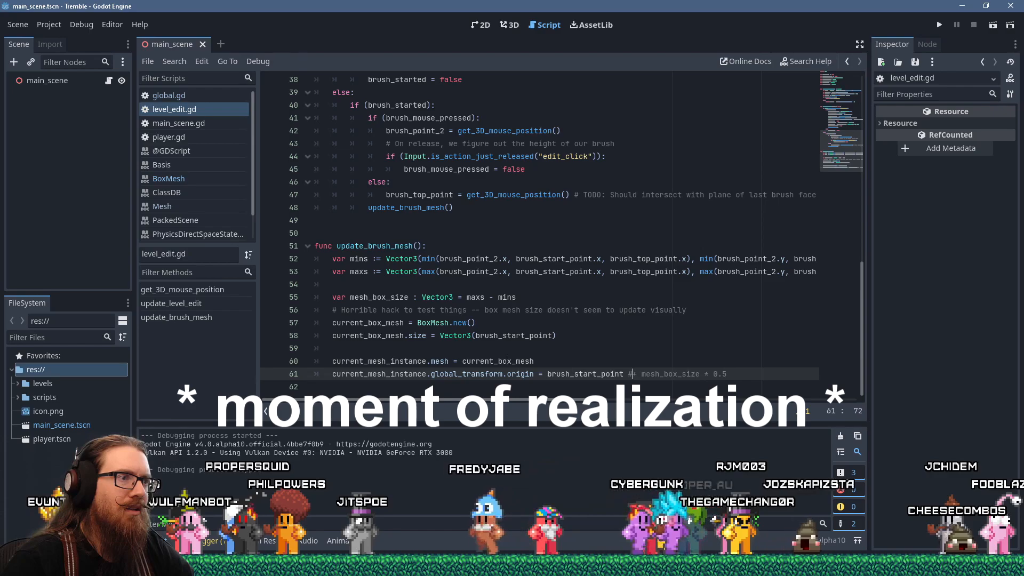
Step: Use mesh_box_size in the size line, comment out the half-size offset, and remove the BoxMesh recreation lines
double_click(379, 297)
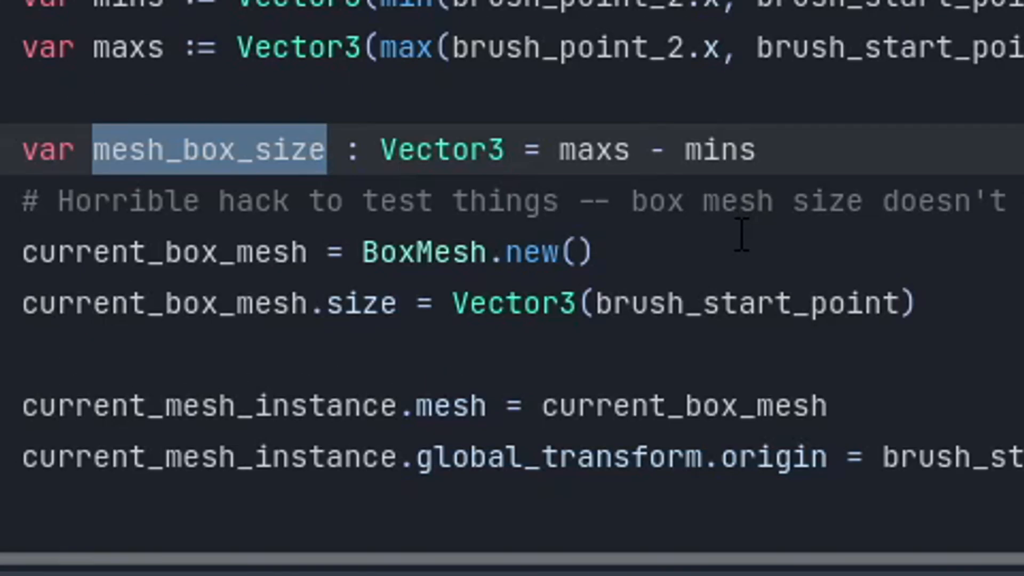
text(mesh_box_size)
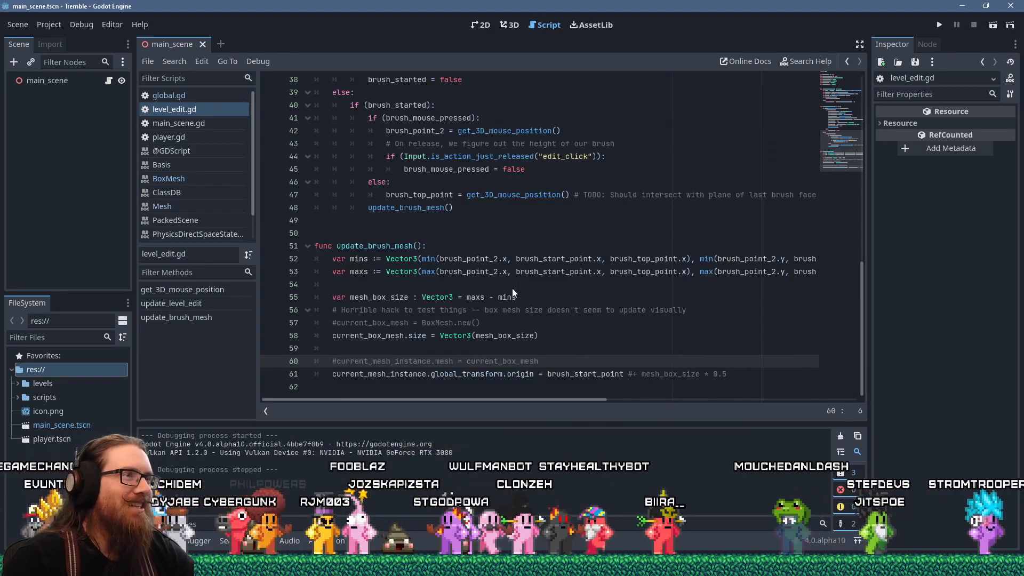
double_click(505, 335)
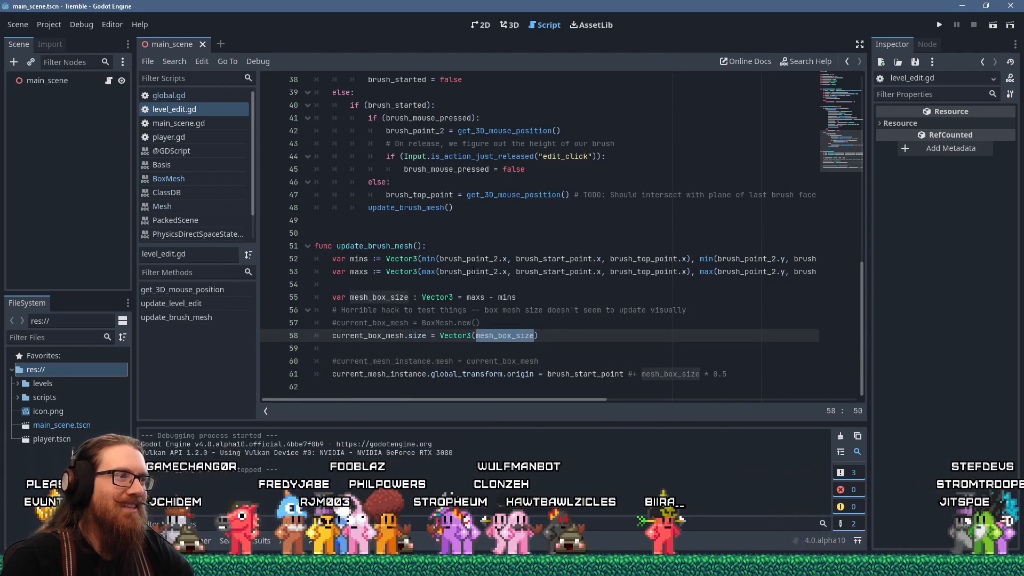
click(574, 322)
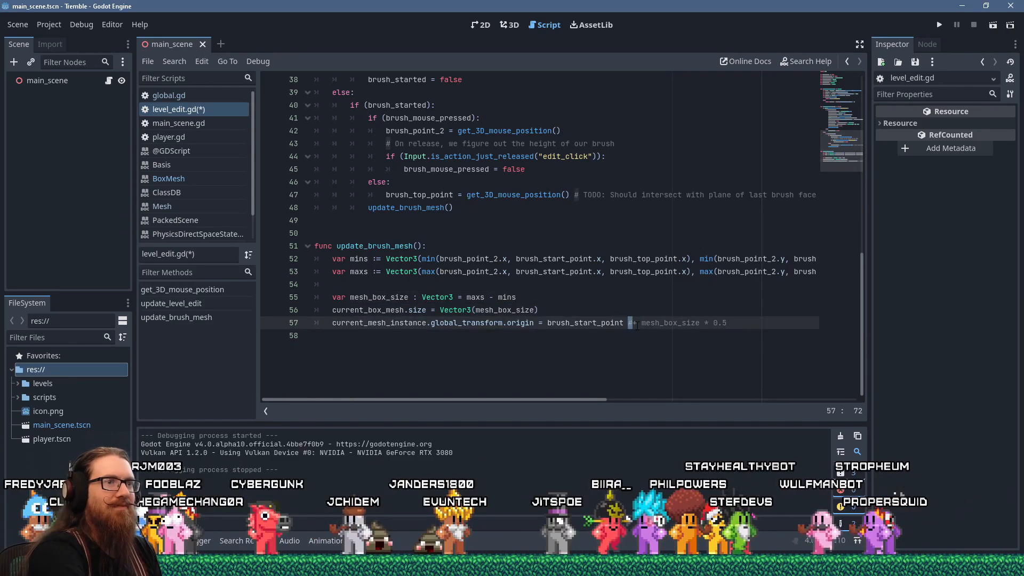
click(939, 24)
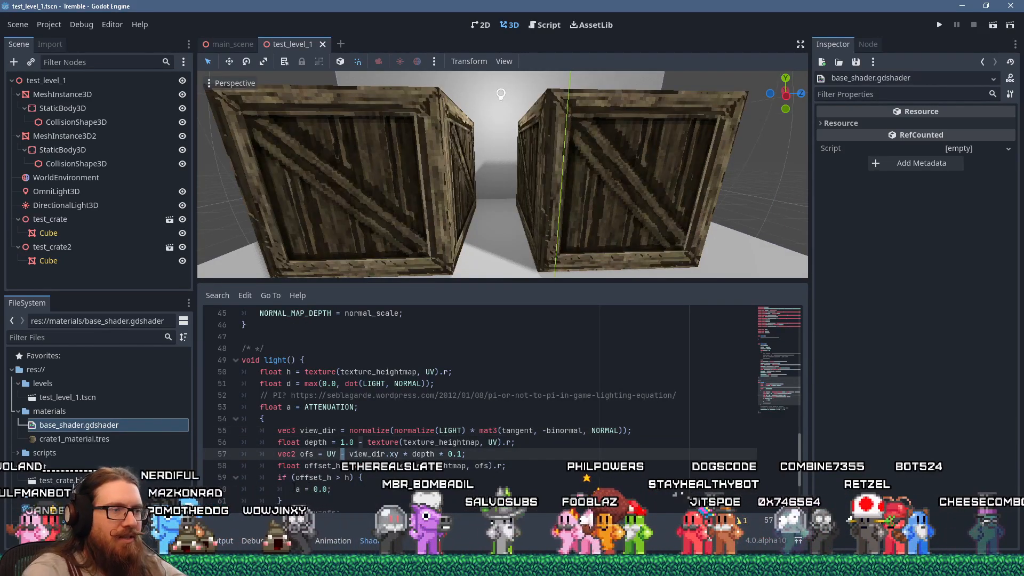
Step: Load base_shader.gdshader into the shader editor and move the 3D view close to the crate surface
click(56, 191)
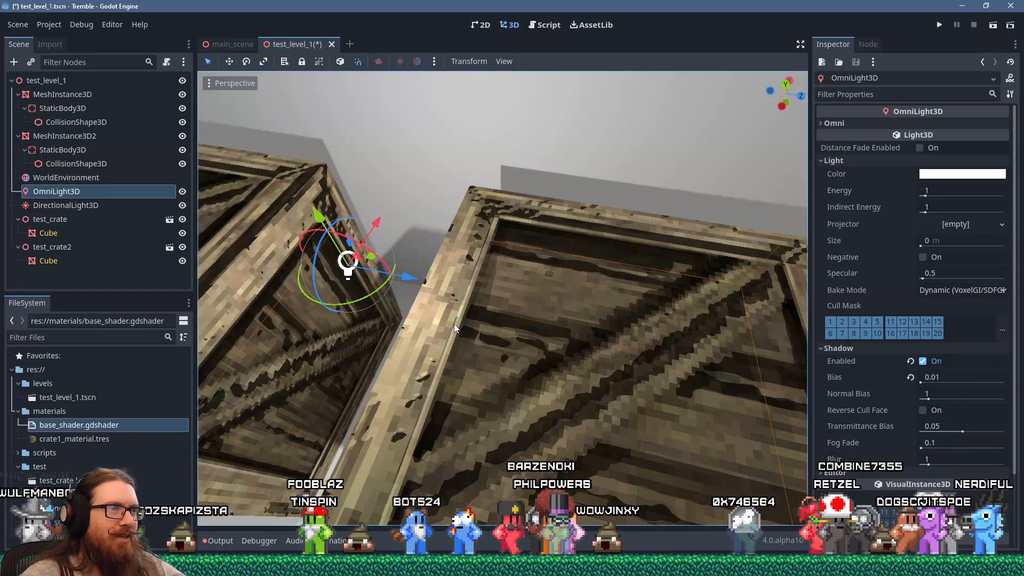
drag(348, 261, 290, 249)
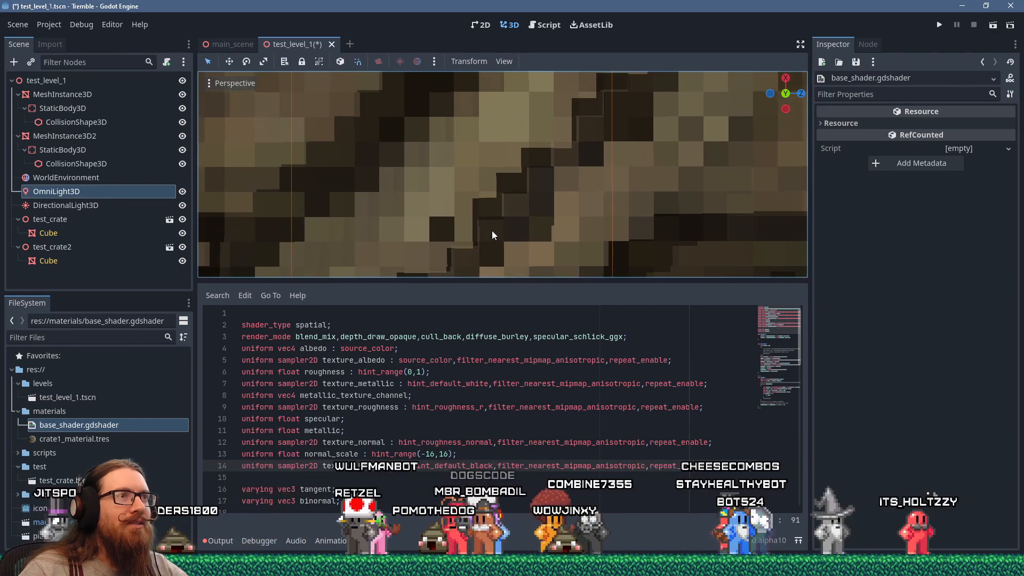
Step: Scroll to the shader's light() function and select a word in it before starting the Visual Studio build
scroll(down, 3)
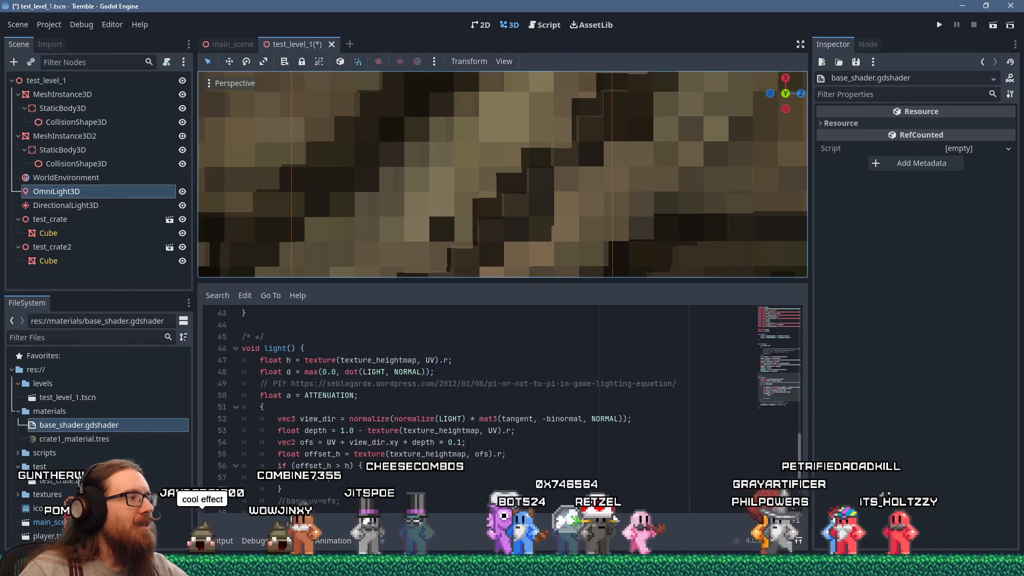
double_click(422, 441)
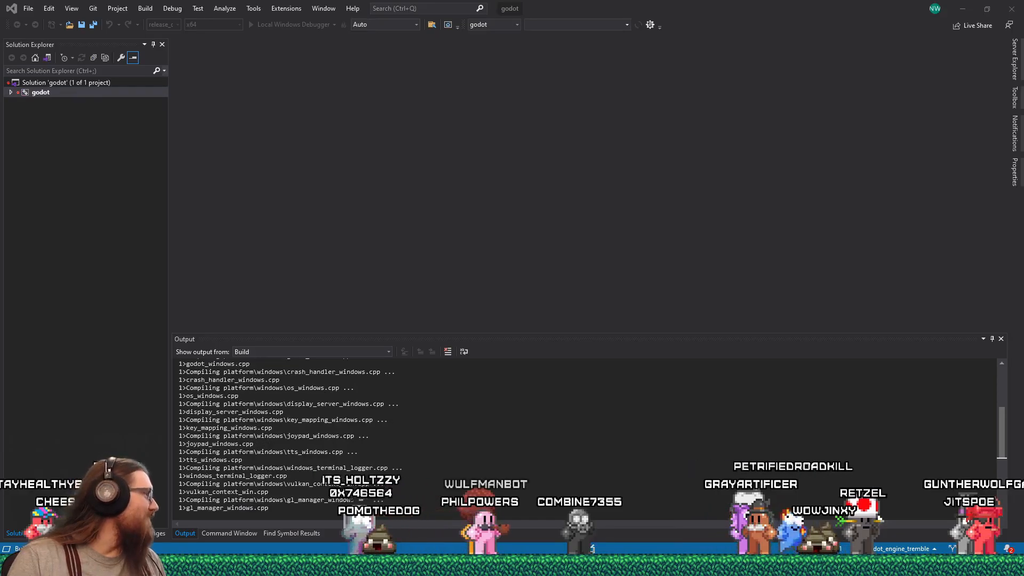
Step: Scroll through the light function that snaps UVs to texture size while the engine build finishes
scroll(down, 3)
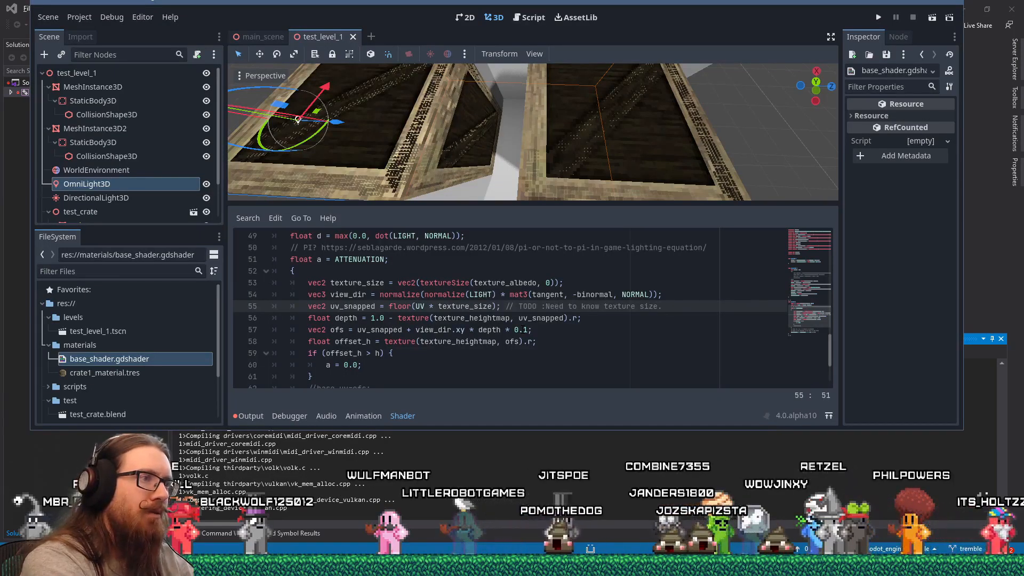
Step: Instance the wooden wall scene as test_wood through test_wood5 beside the two crates
text(/ te)
click(122, 271)
text(gdshad)
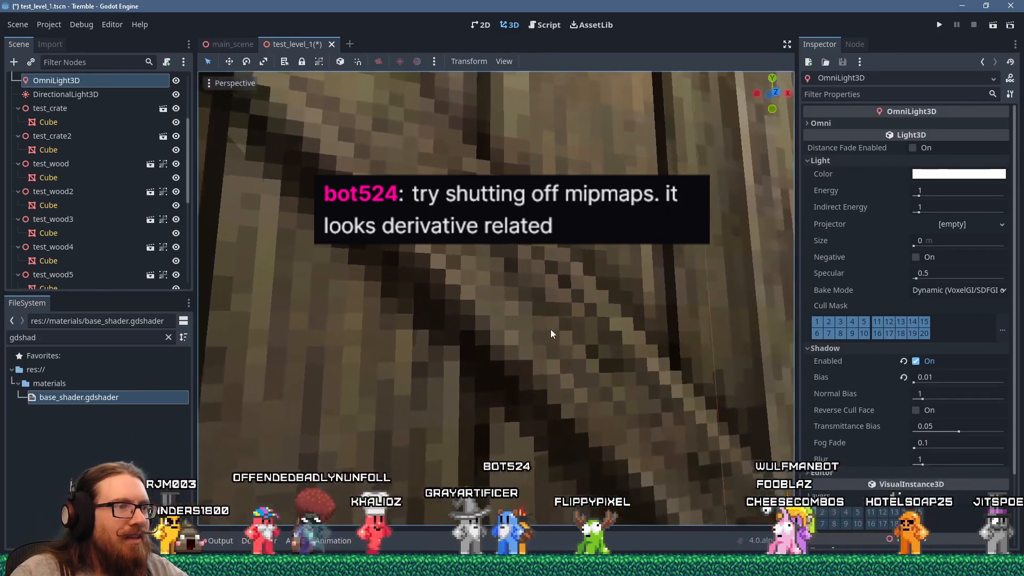
Step: Save the level, zoom out over the wall and crates, then bring up Clip Studio Paint's File menu
double_click(79, 397)
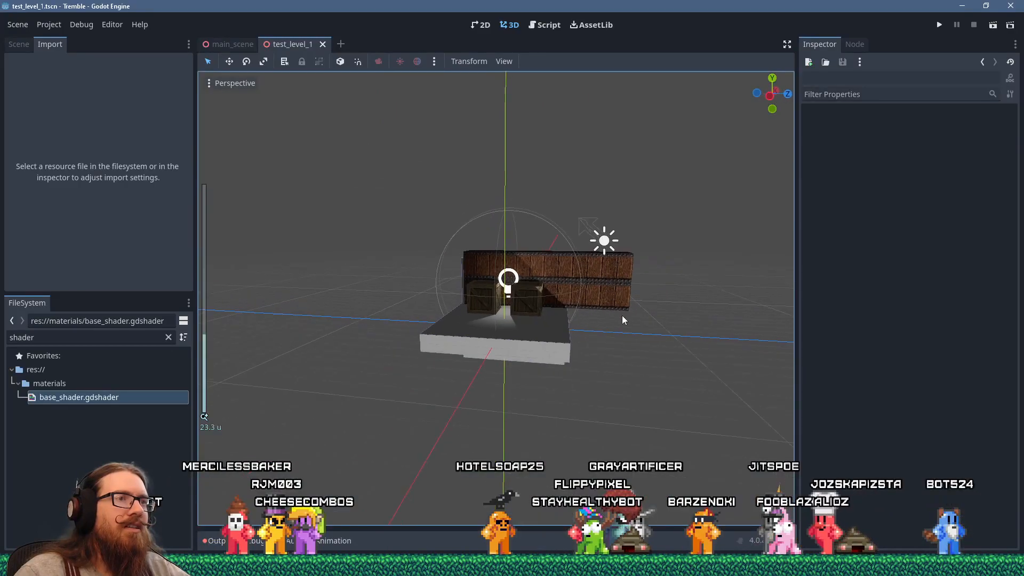
scroll(down, 3)
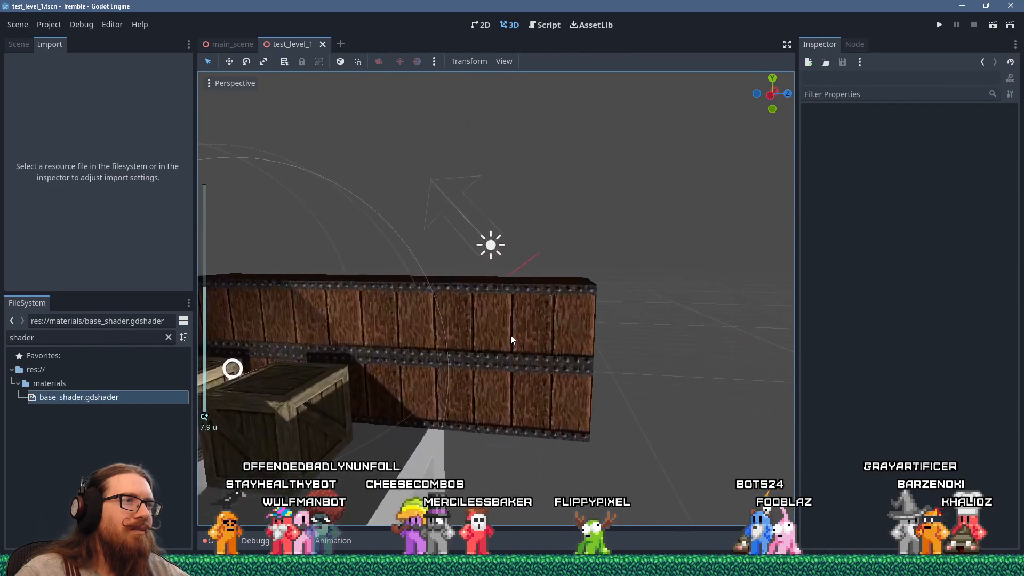
scroll(down, 3)
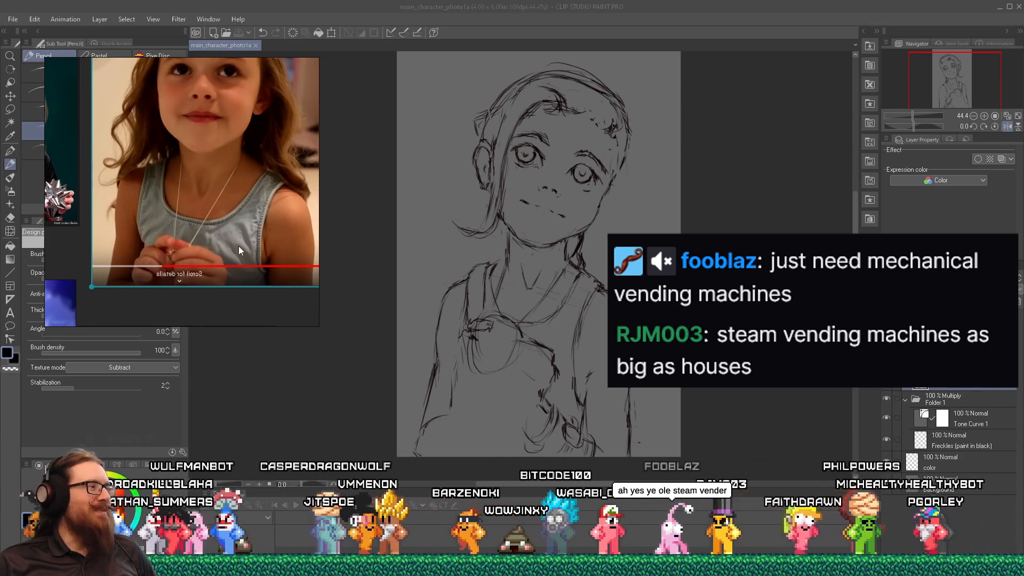
click(13, 19)
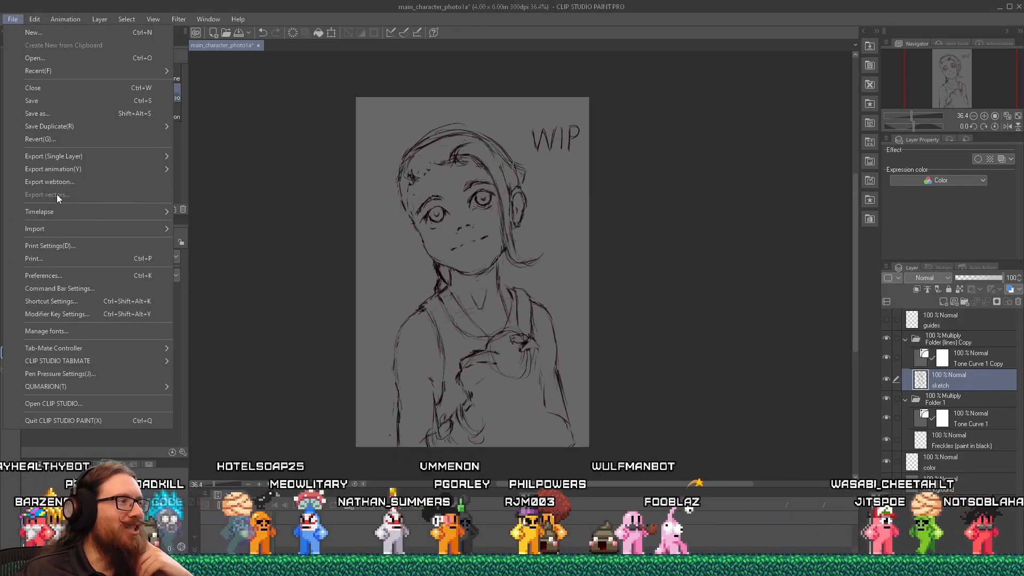